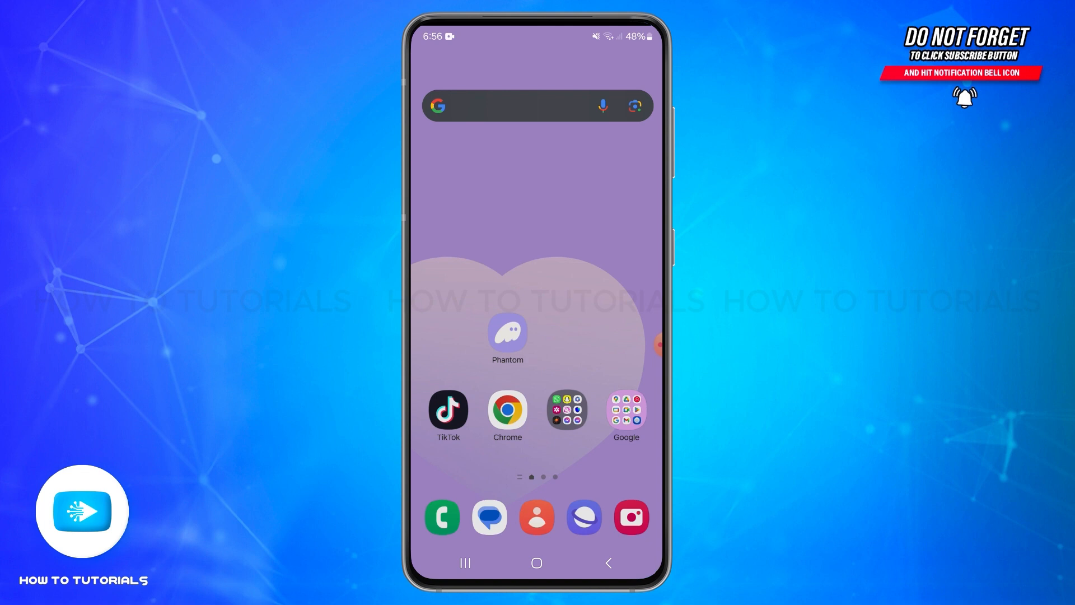
Launch the Phantom wallet app from the Android home screen
click(507, 335)
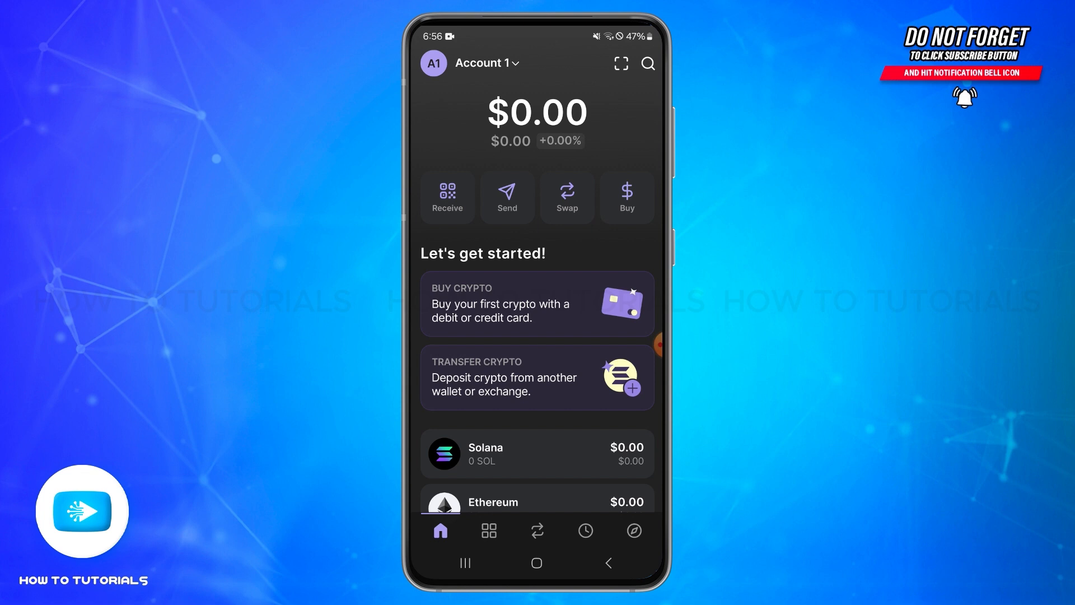
Scroll past the tokens to open Manage token list
scroll(down, 3)
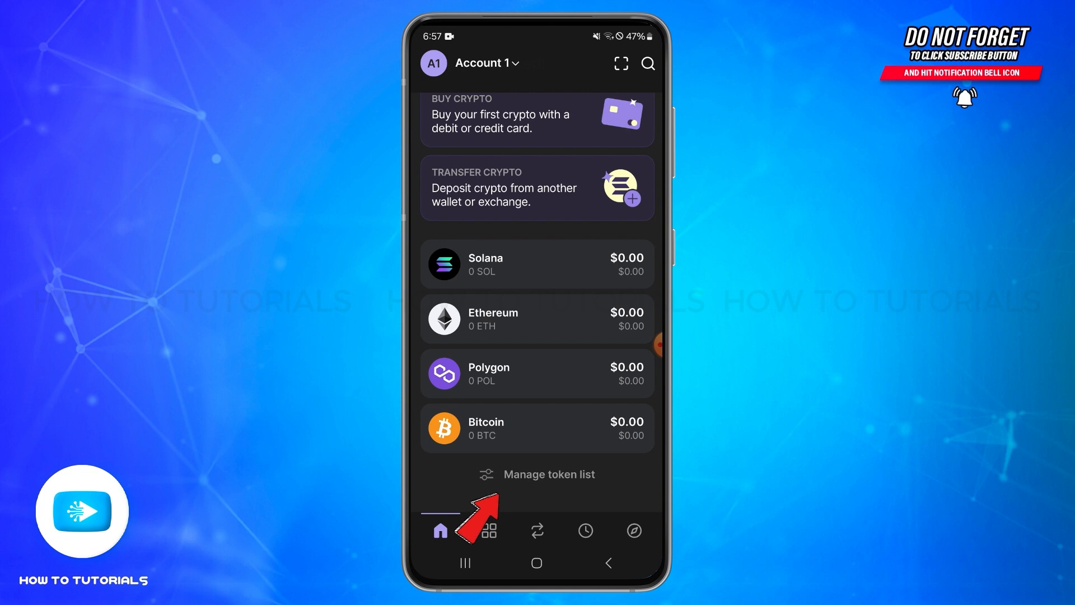
click(538, 474)
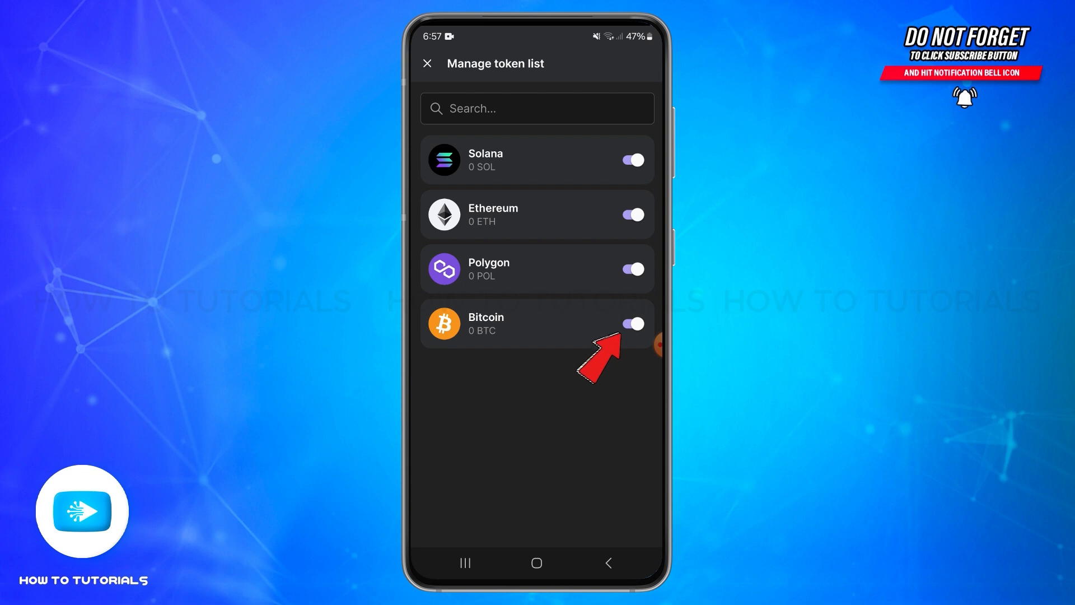
Turn off Bitcoin's toggle and return to the wallet home screen
click(628, 323)
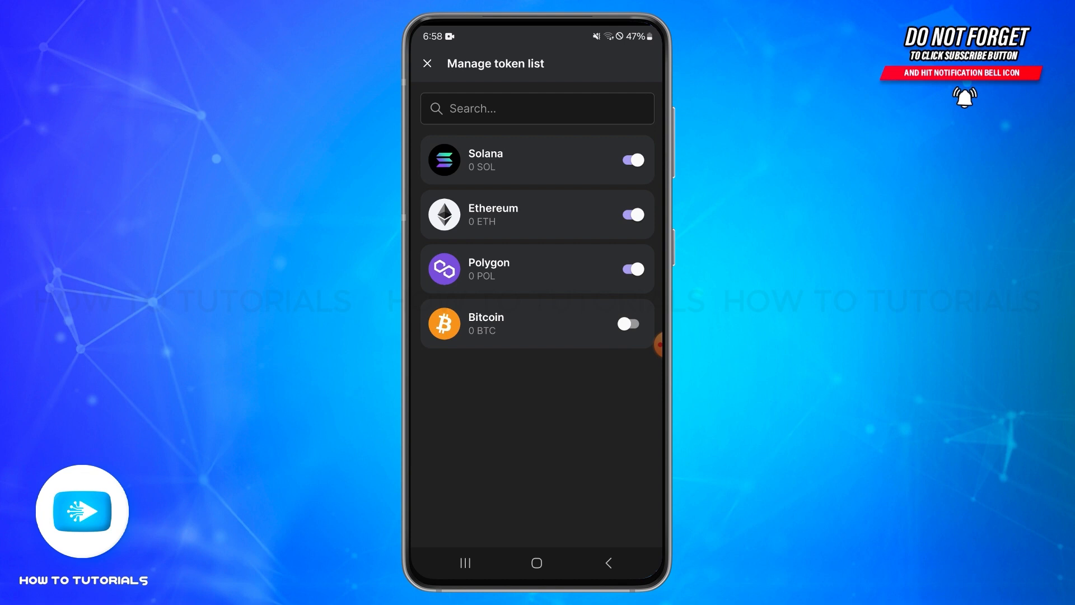
click(427, 63)
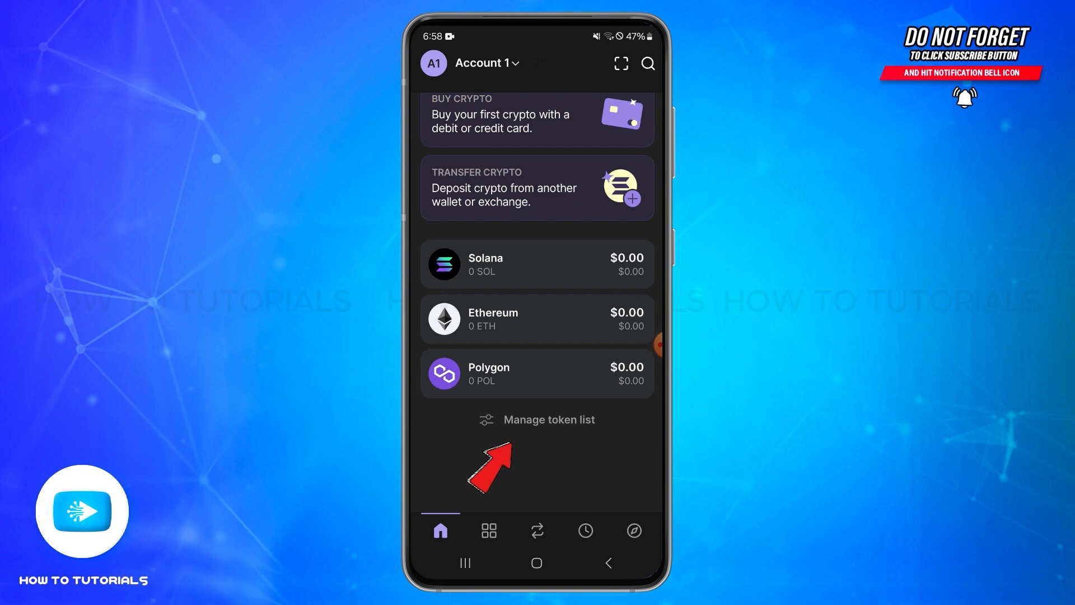
click(537, 419)
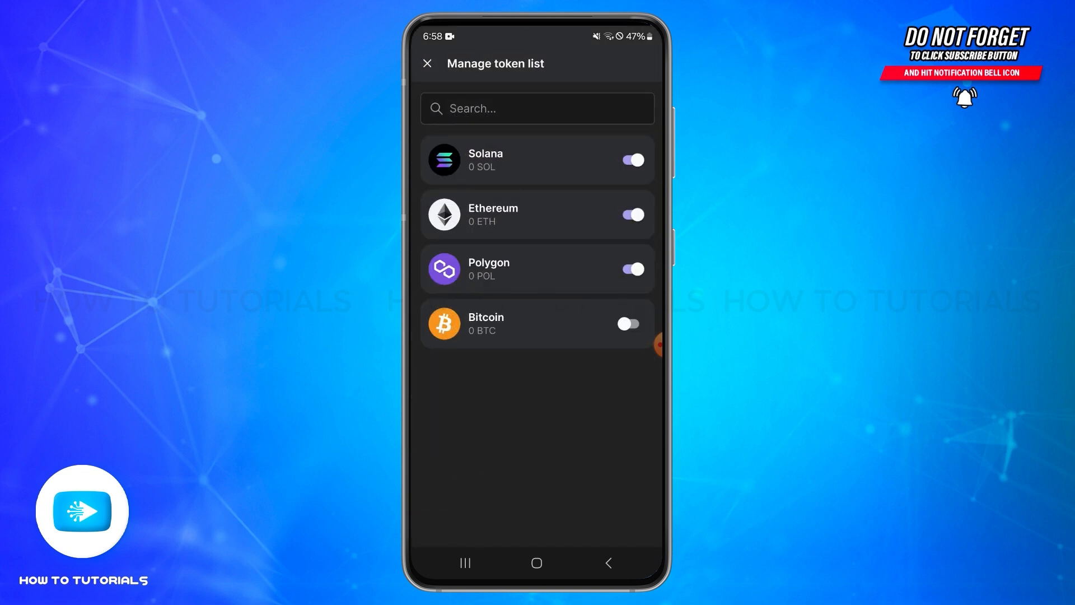